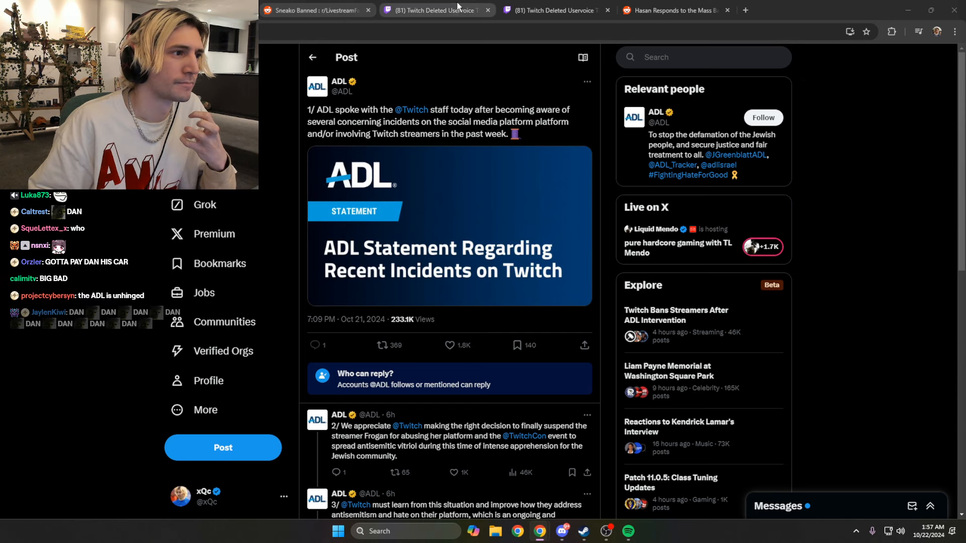
# Switch to the Twitch clip tab, then close extra tabs leaving only the ADL post on X.
pyautogui.click(554, 10)
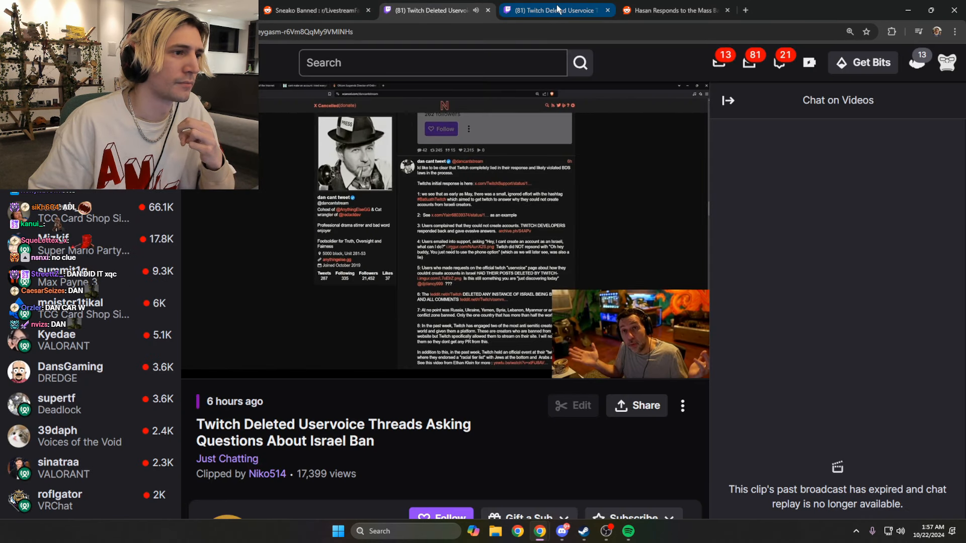
pyautogui.click(614, 10)
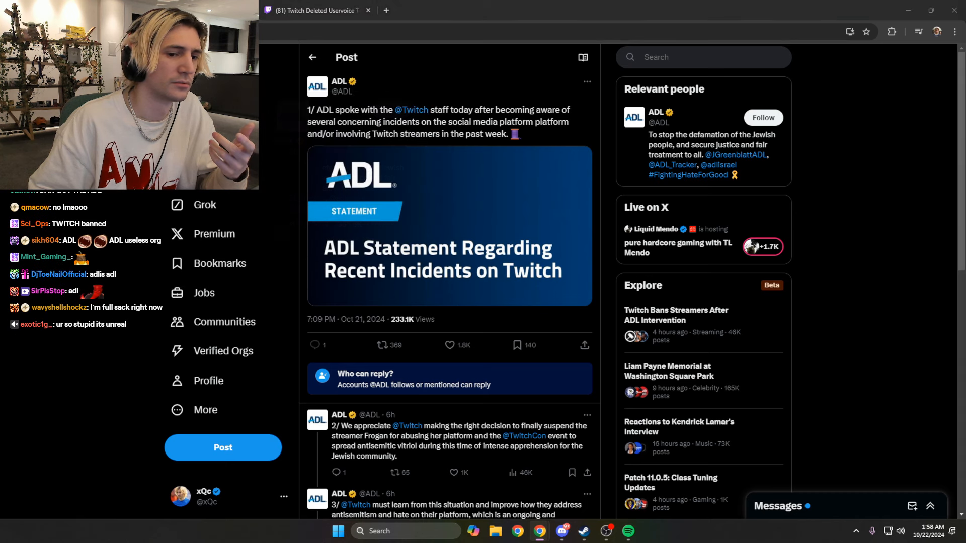
pyautogui.moveTo(338, 81)
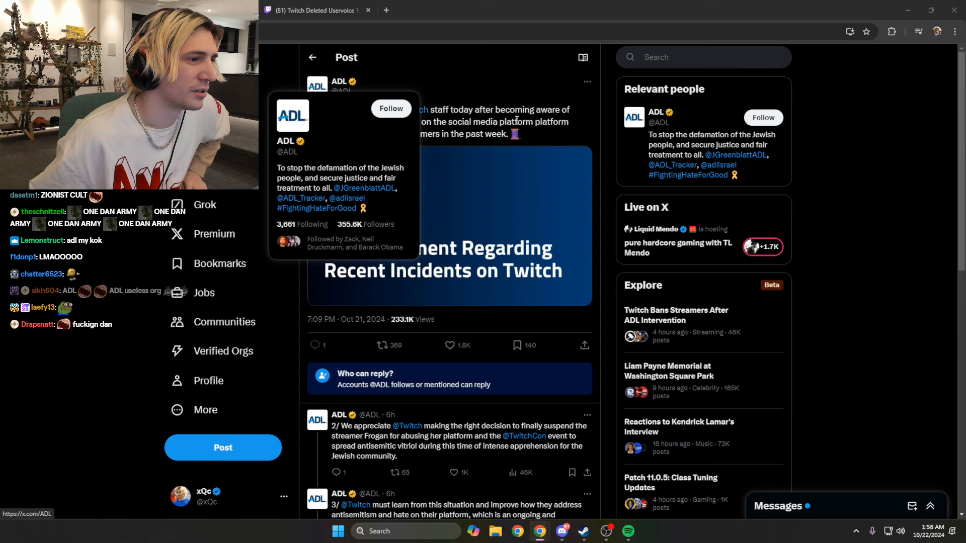
# Select the first ADL post's statement text, then bring thread replies 2/, 3/ and 4/ into view.
pyautogui.scroll(-3)
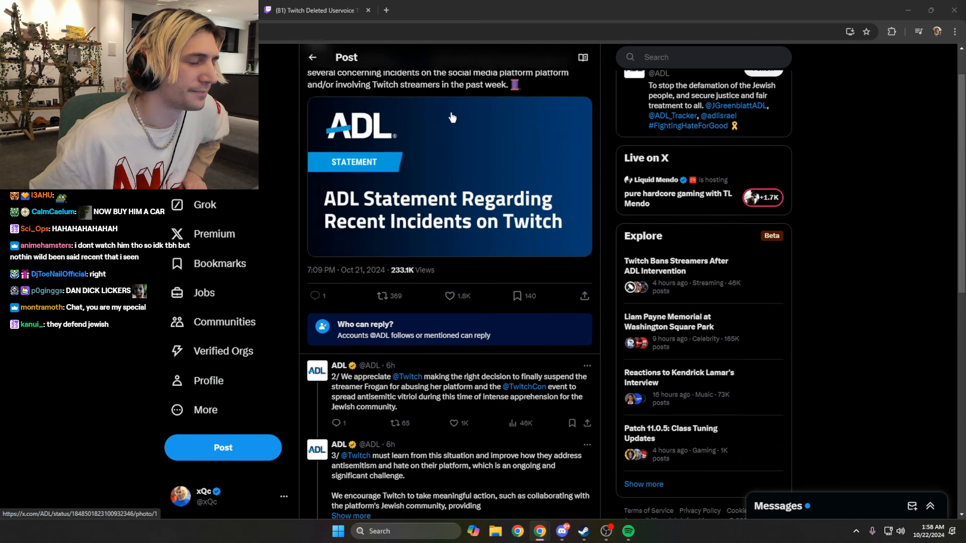
pyautogui.scroll(3)
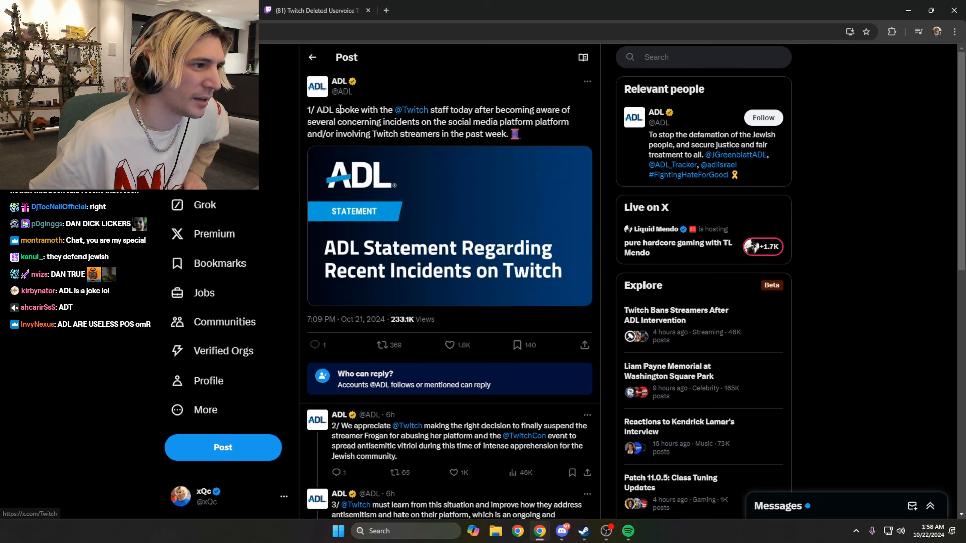
pyautogui.moveTo(339, 110); pyautogui.dragTo(363, 122)
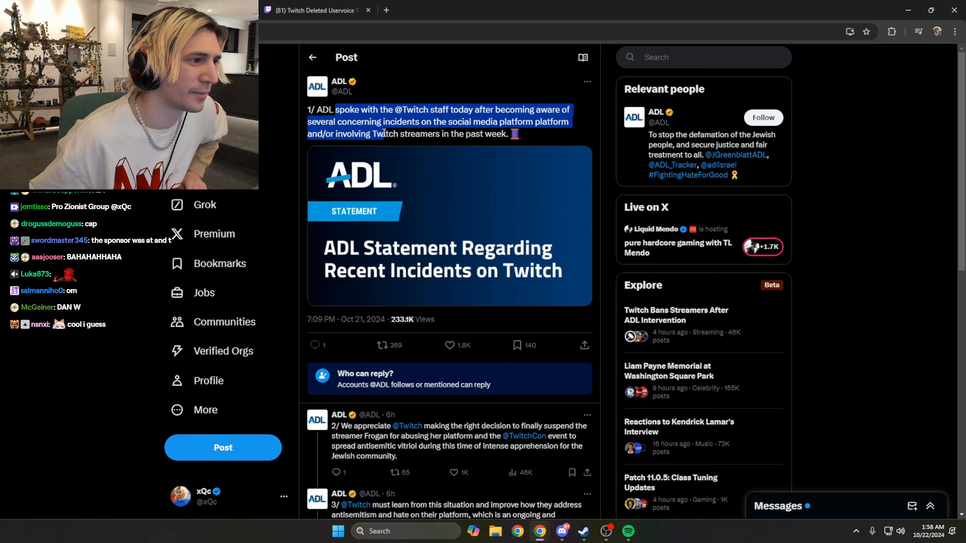
pyautogui.scroll(-3)
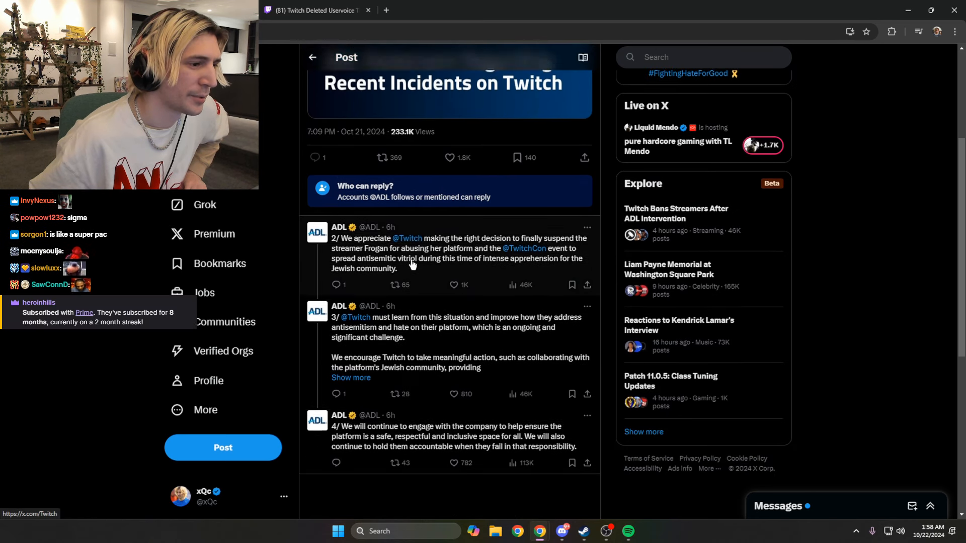
pyautogui.scroll(-3)
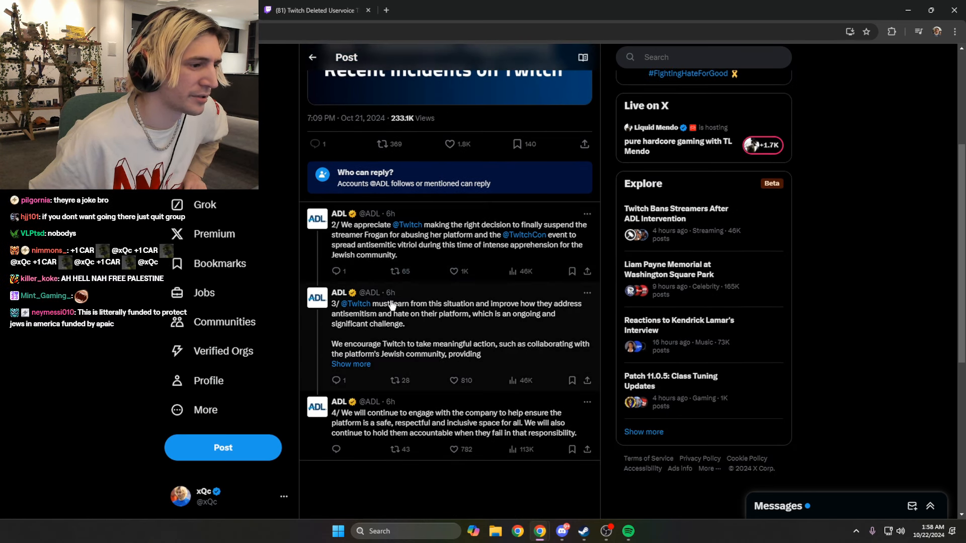